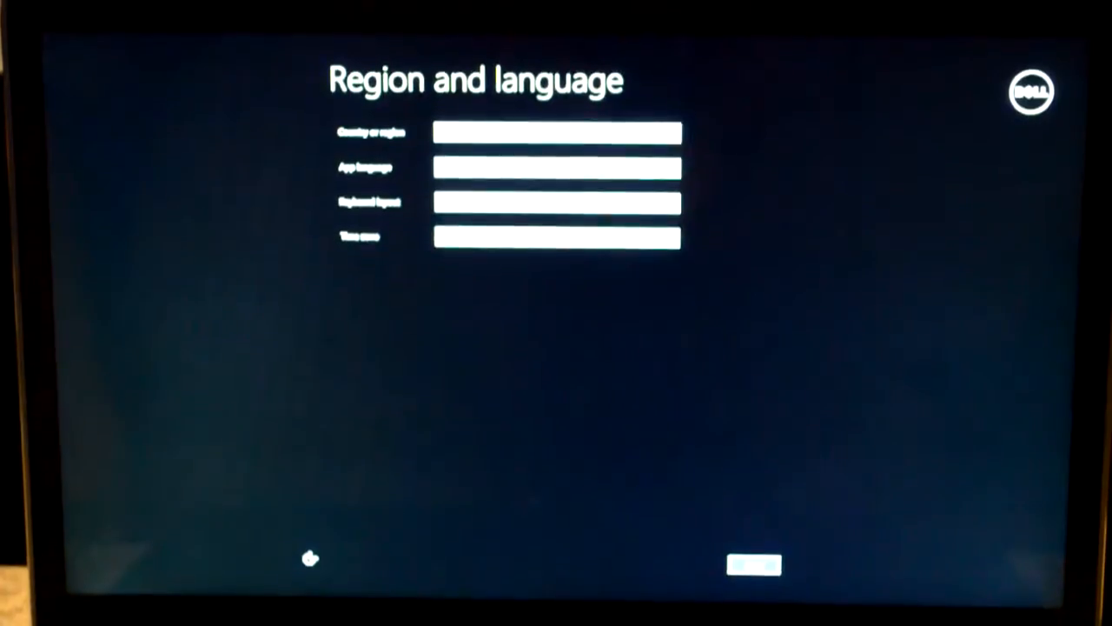
# Get past the region and language screen and play the Hercules movie full screen with subtitles.
pyautogui.click(753, 566)
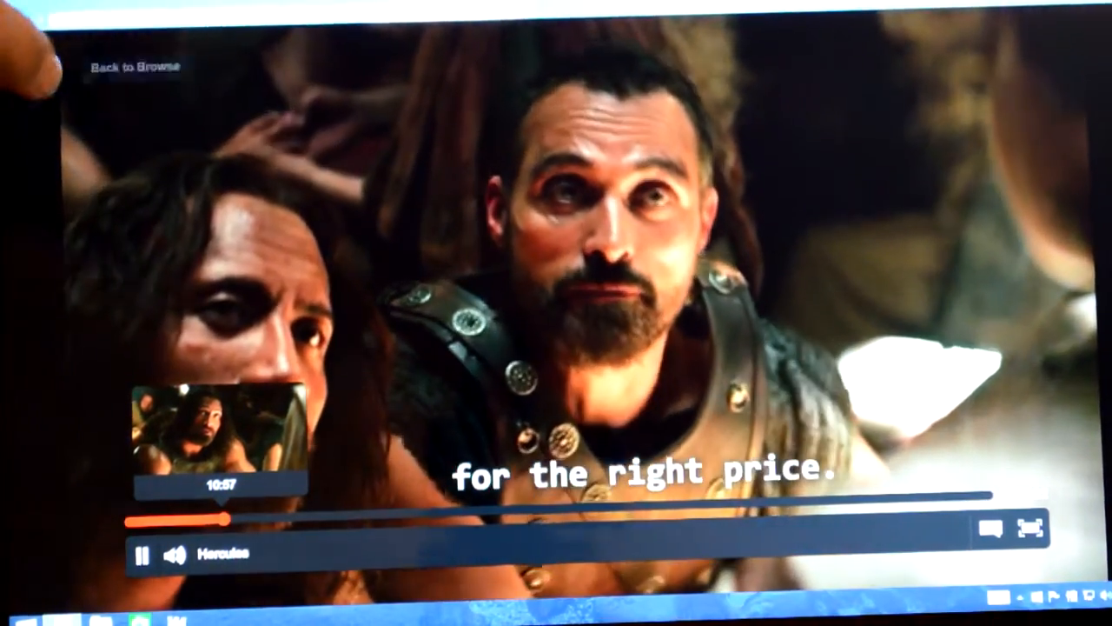
# Accept the Windows 10 license terms and choose to keep Nothing, reaching the Hi there screen.
pyautogui.click(136, 66)
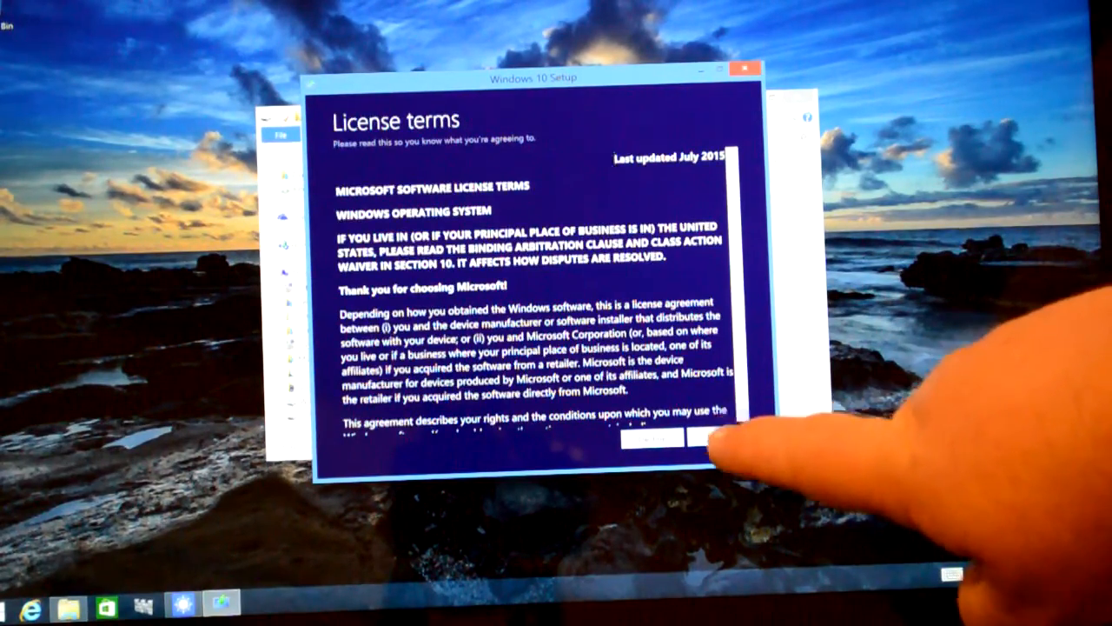
pyautogui.click(719, 441)
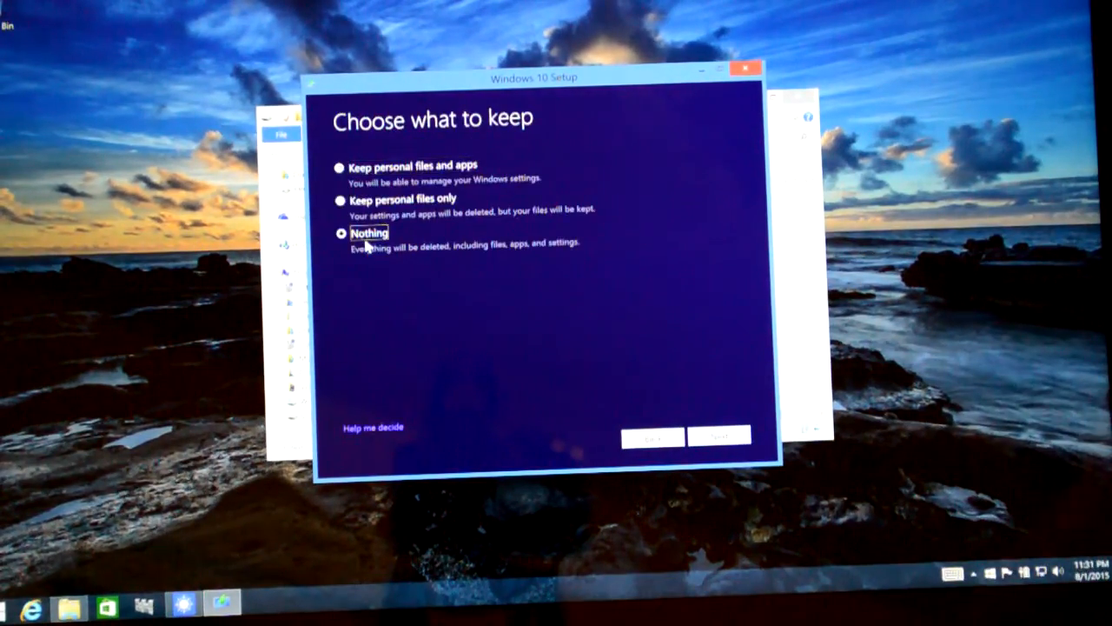
pyautogui.click(720, 434)
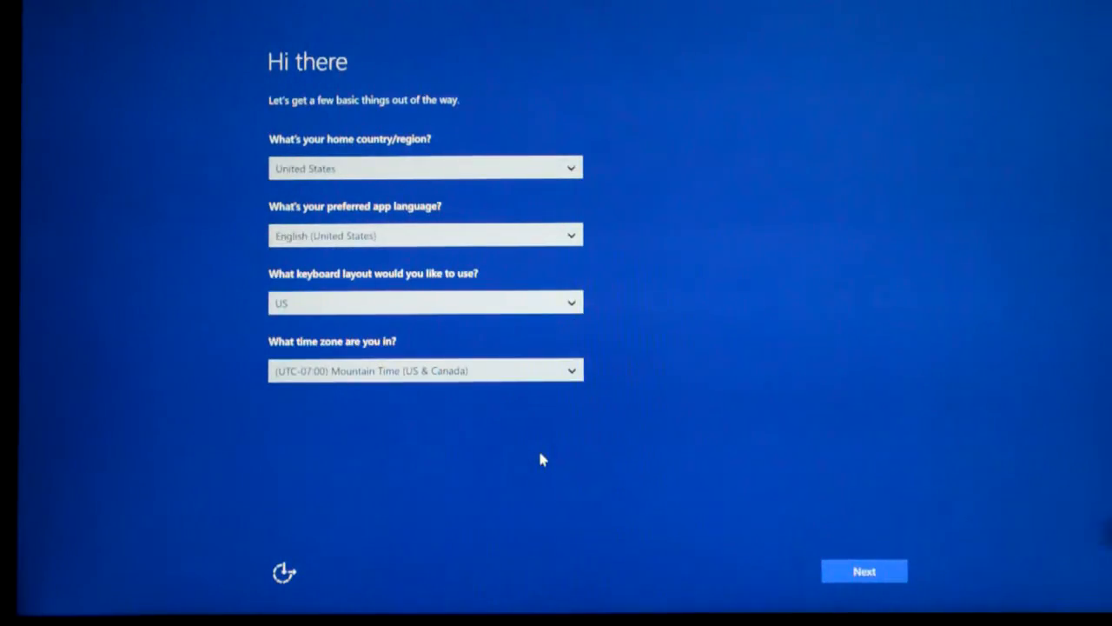
# Confirm United States, English, US keyboard and Mountain Time, finishing setup to the desktop with the Store.
pyautogui.click(862, 570)
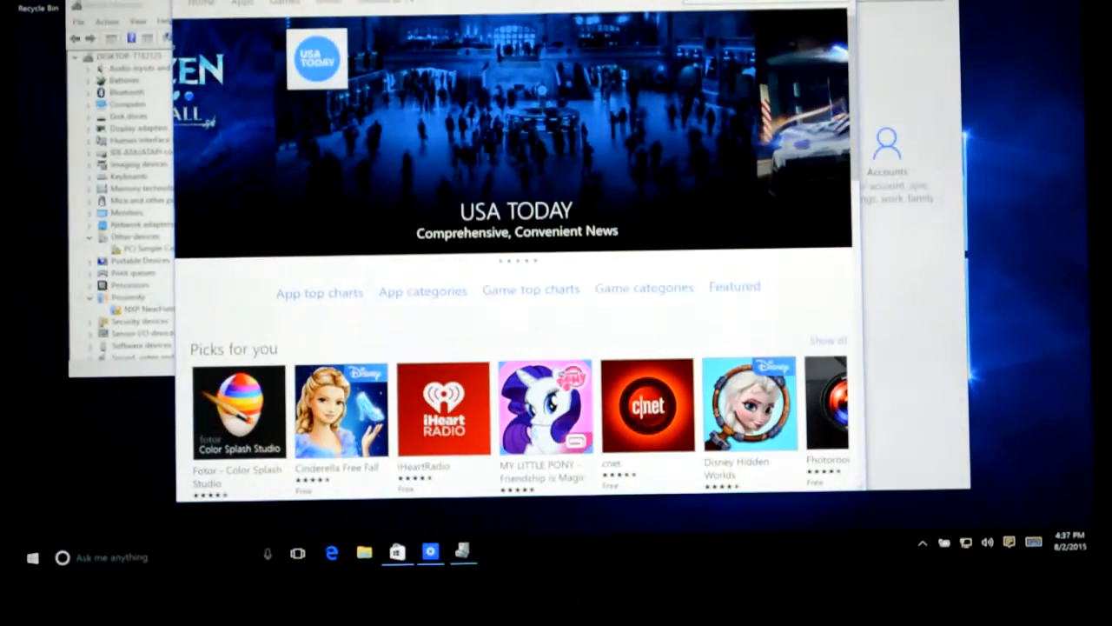
# Leave the Store and browse to walmart.com in Edge with the department menu expanded.
pyautogui.click(1009, 543)
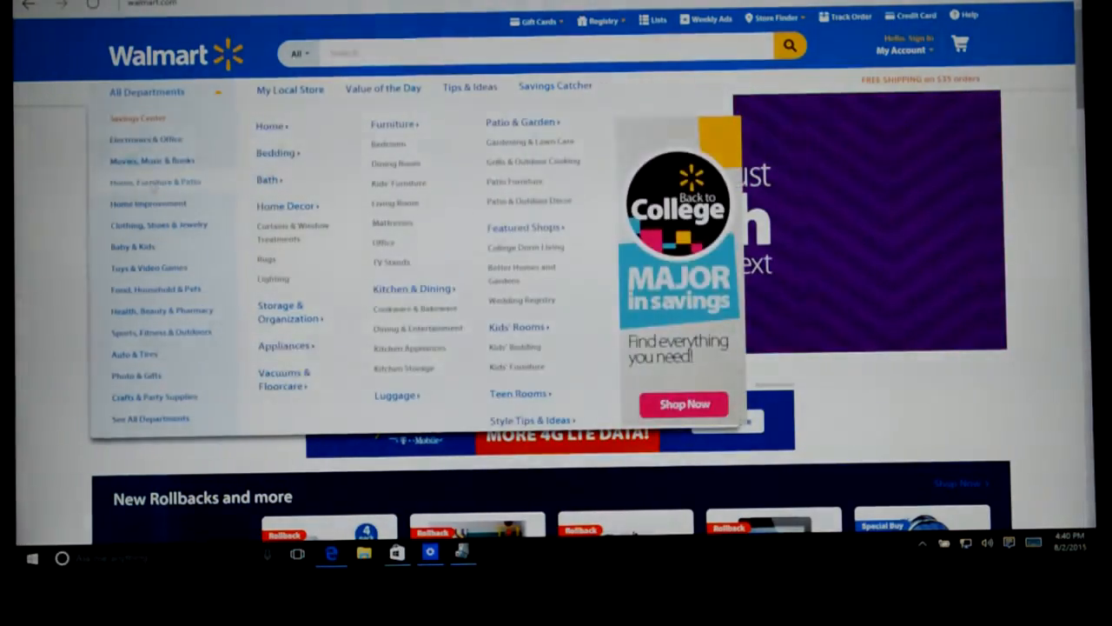
# Bring up Windows Settings from the Start menu, showing its main categories.
pyautogui.click(31, 558)
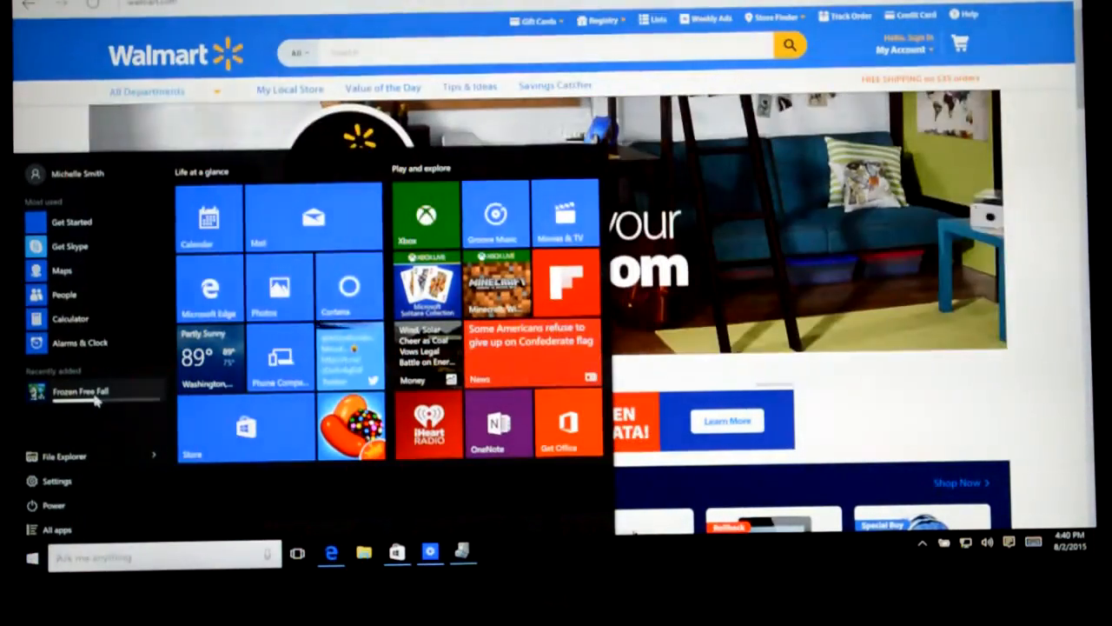
pyautogui.click(297, 553)
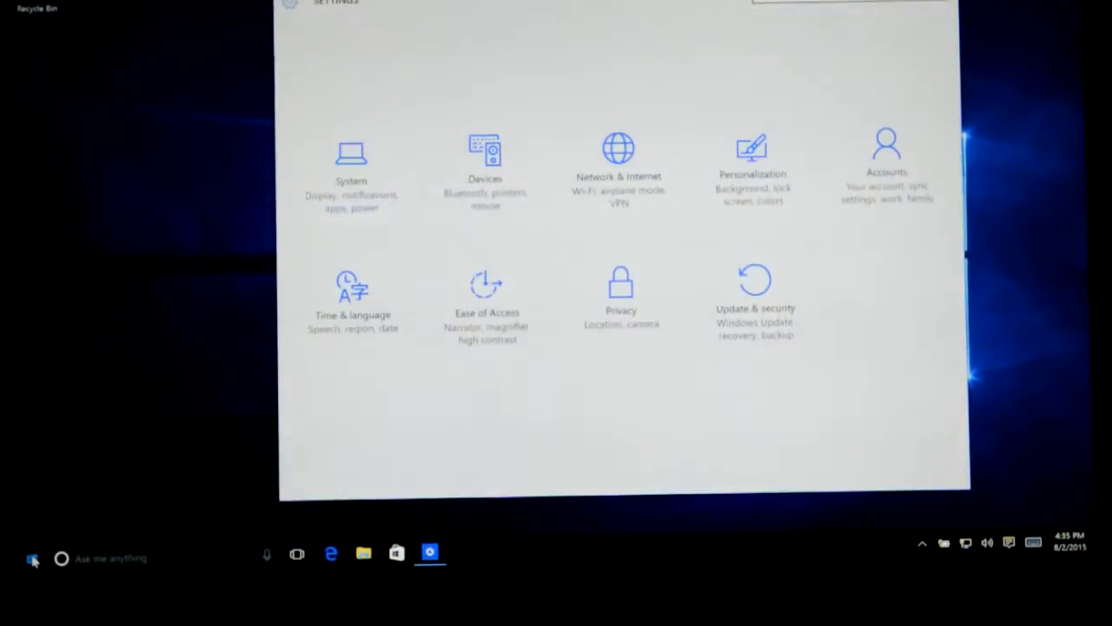
# Show the laptop's hardware in Device Manager via the Start button's system tools list.
pyautogui.rightClick(33, 558)
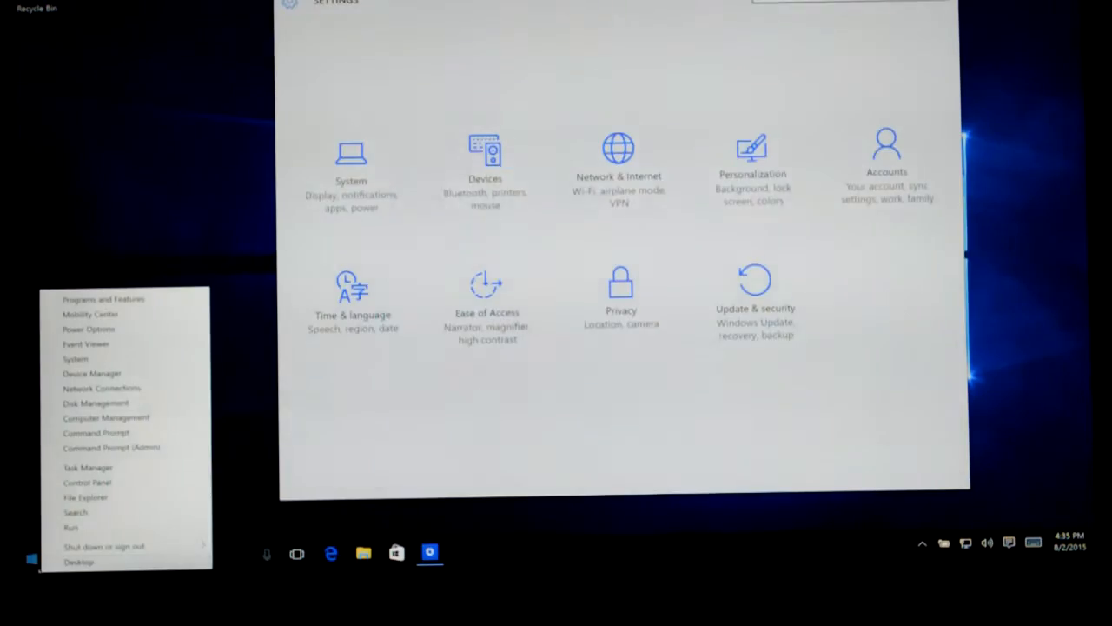
pyautogui.moveTo(90, 372)
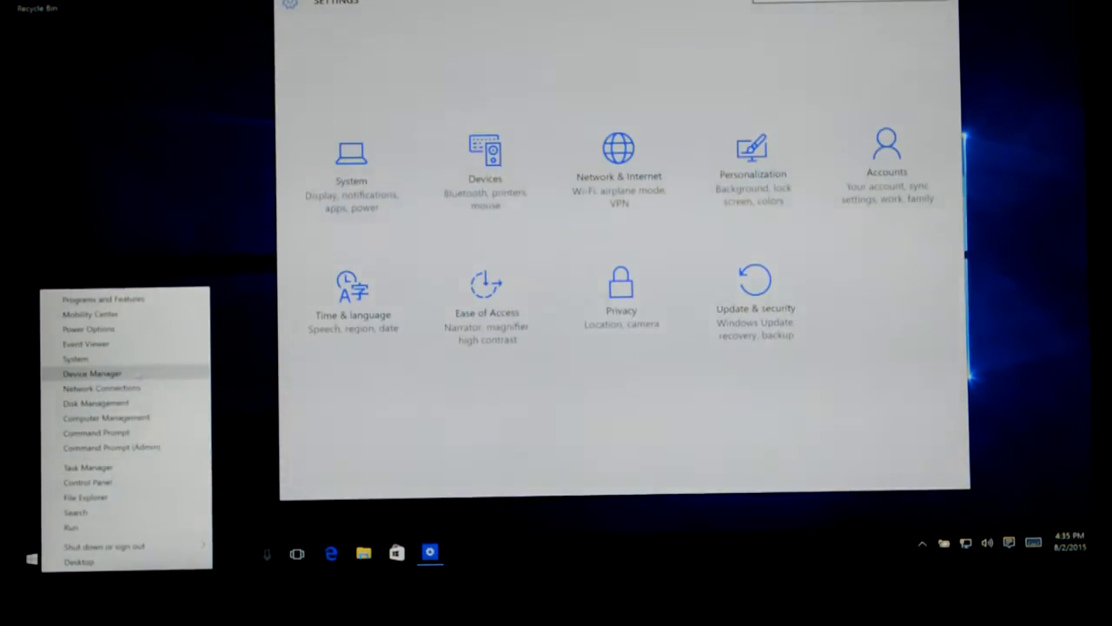
pyautogui.click(91, 372)
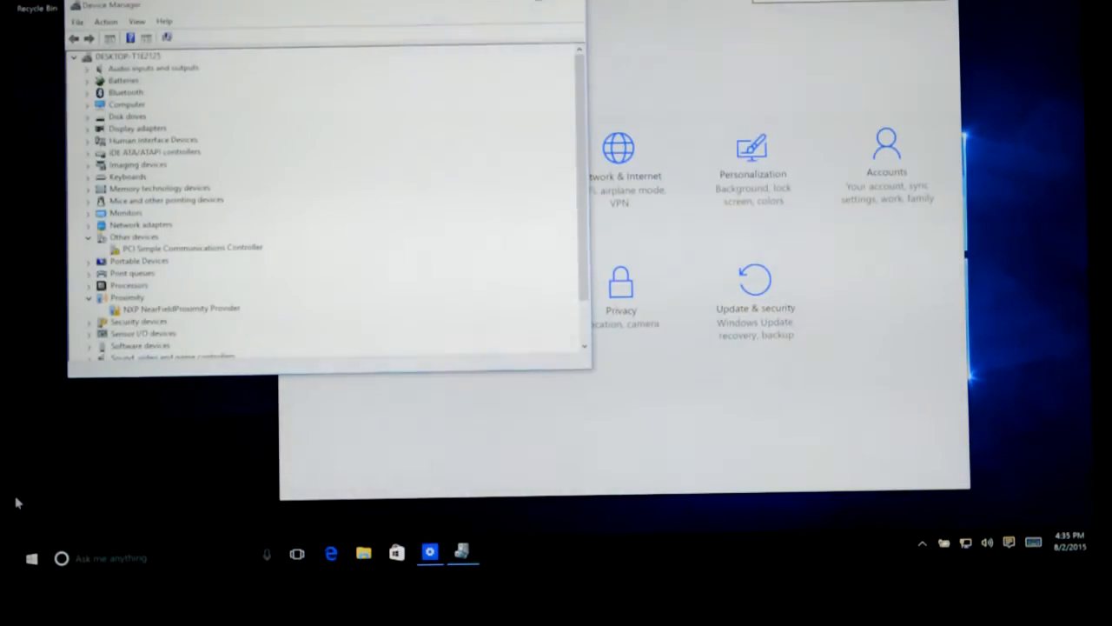
# Ask Cortana "what movies are playing".
pyautogui.click(31, 558)
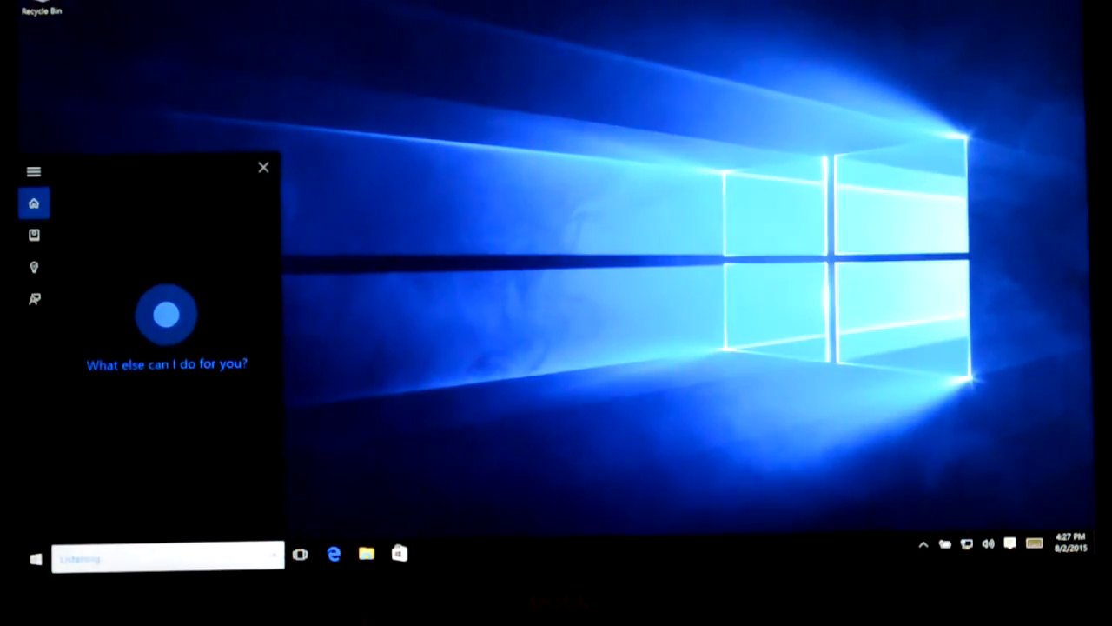
pyautogui.write('what movies are playing')
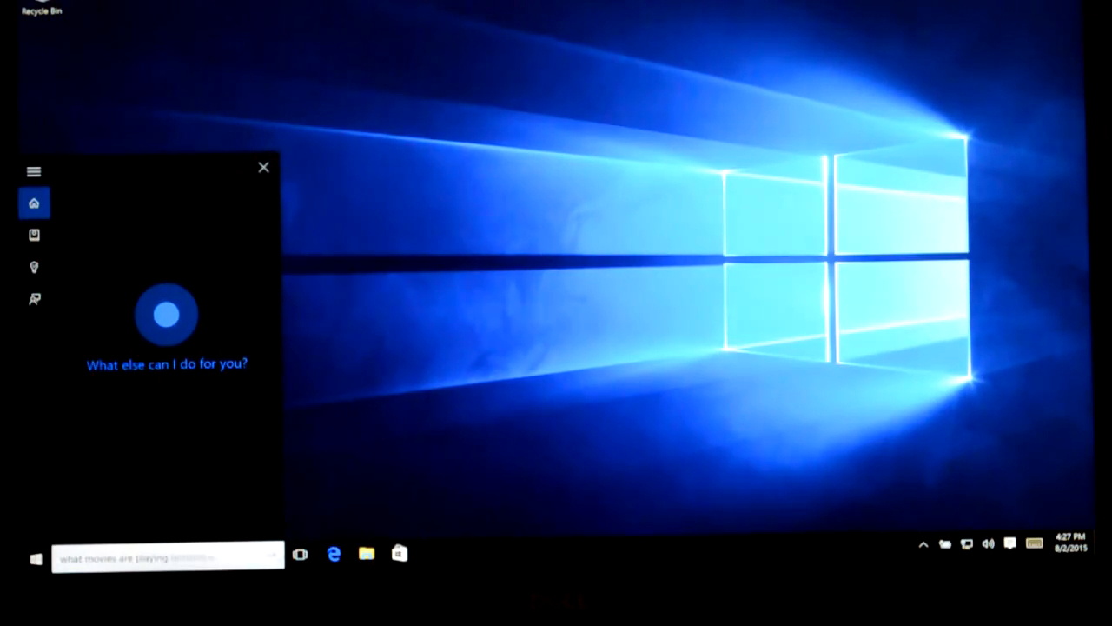